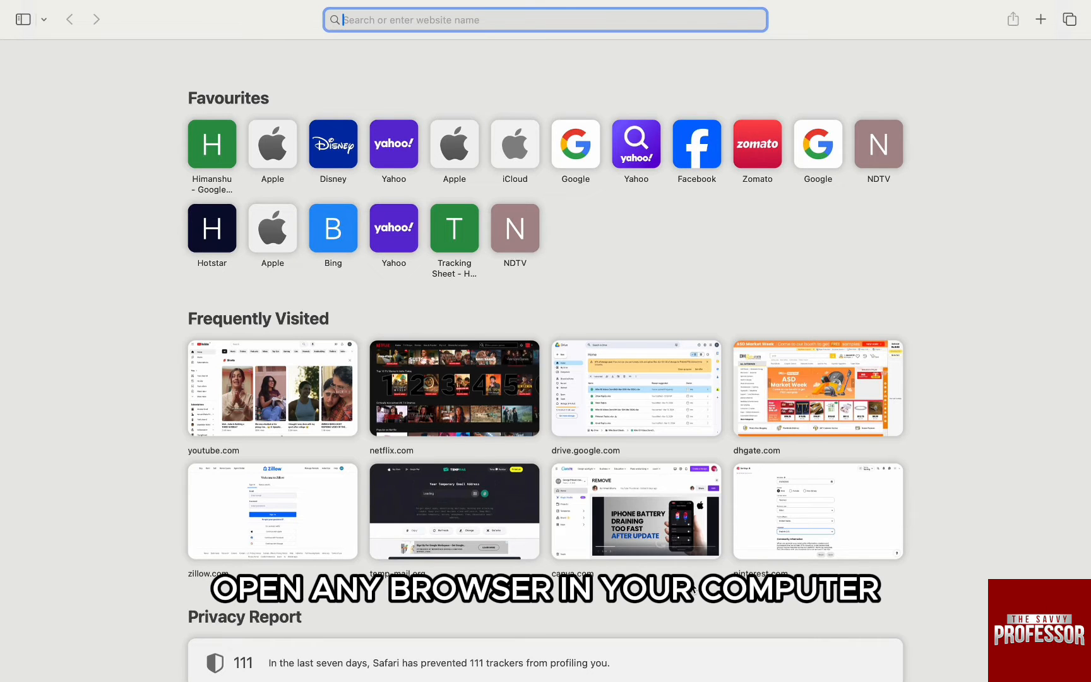
Go to indeed.com in Safari's address bar.
text(indeed.com)
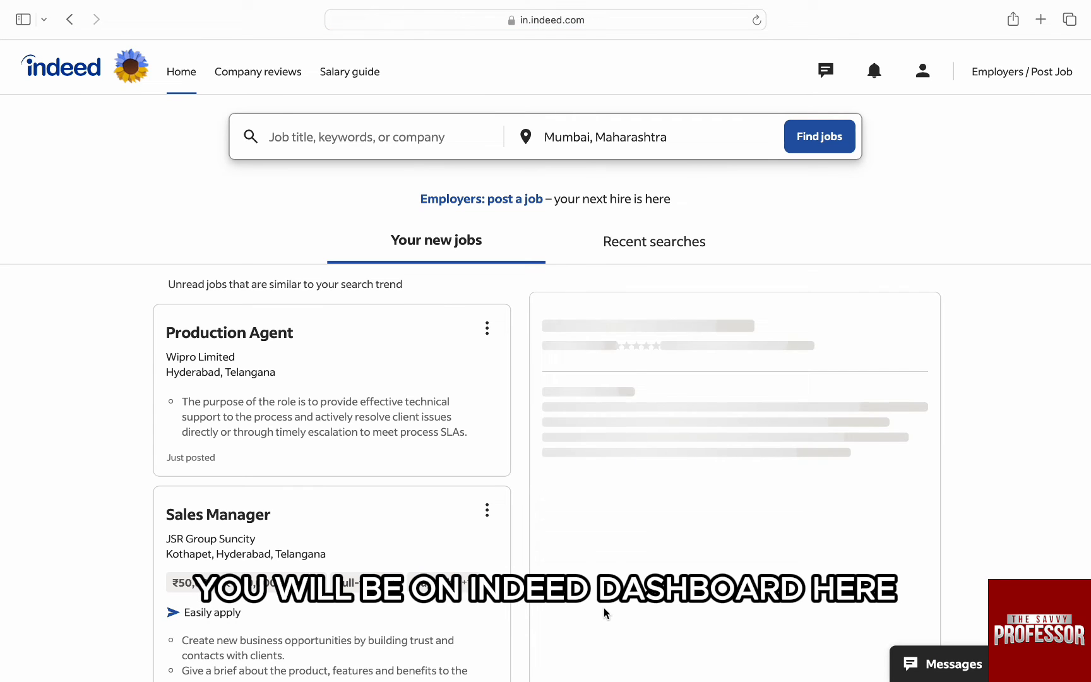
Choose Settings from the profile menu at the top right.
click(229, 332)
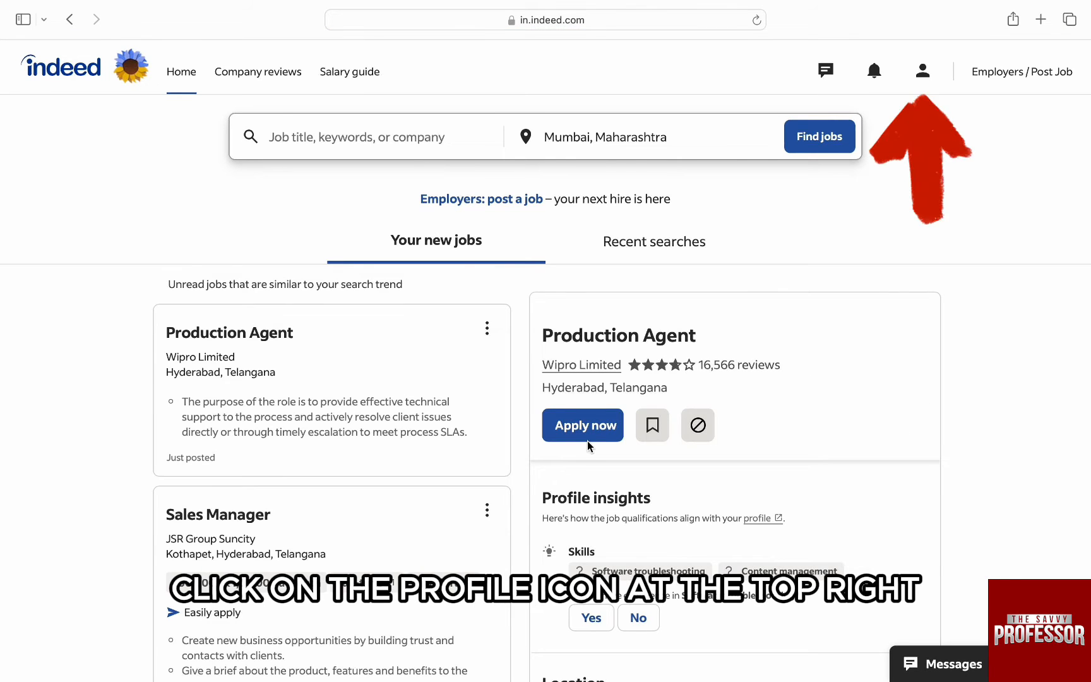
click(922, 70)
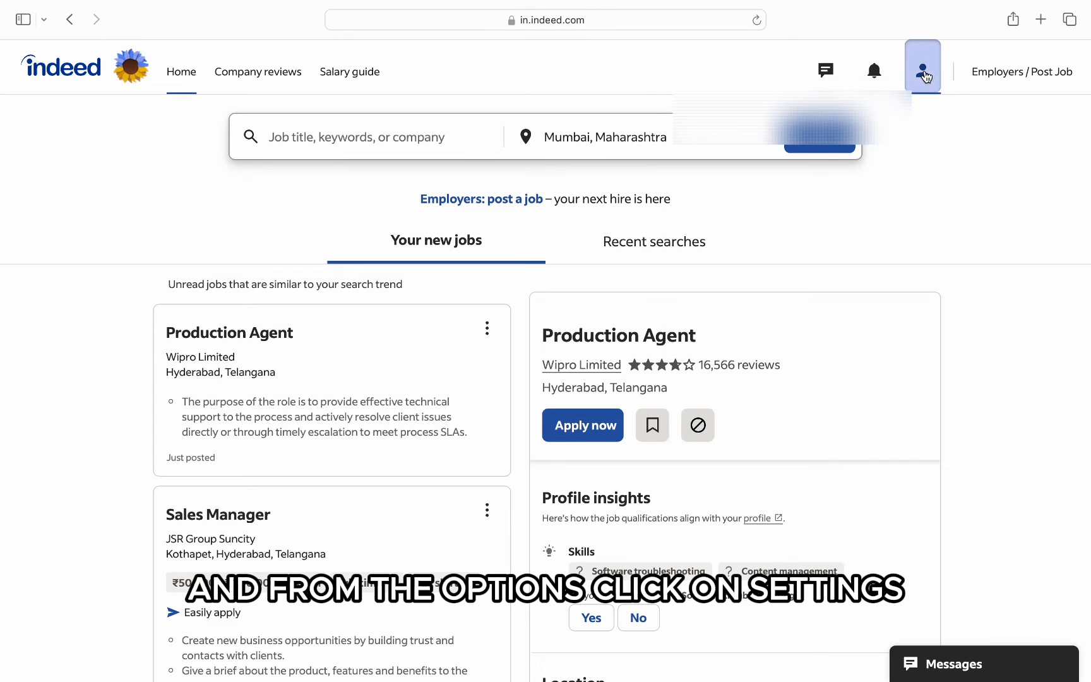
click(923, 70)
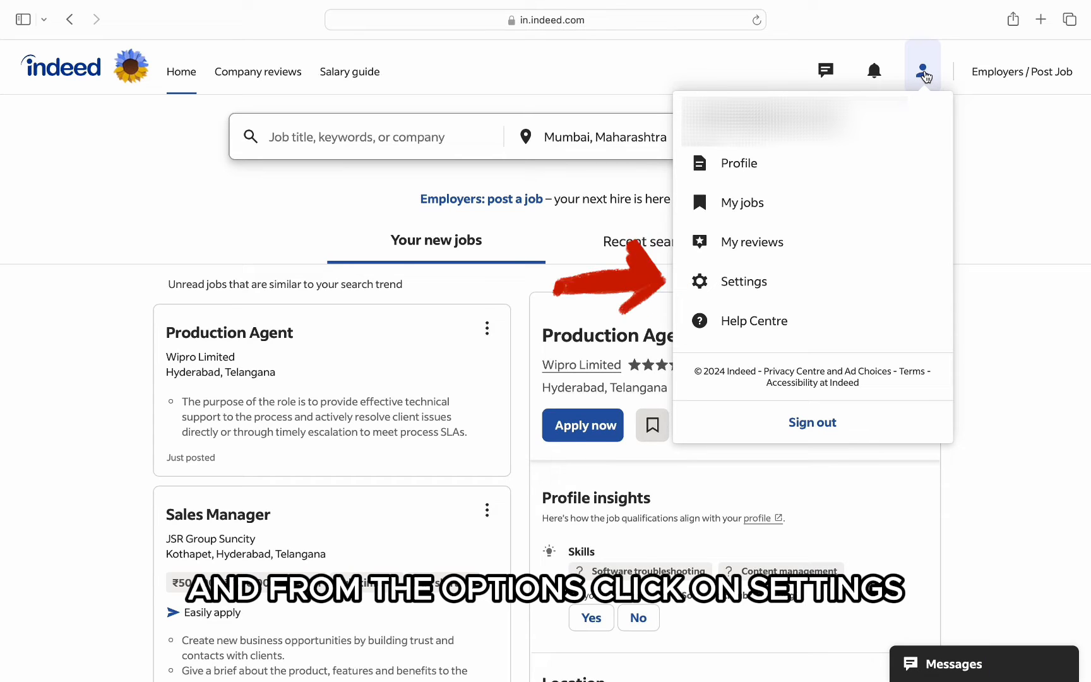
click(743, 281)
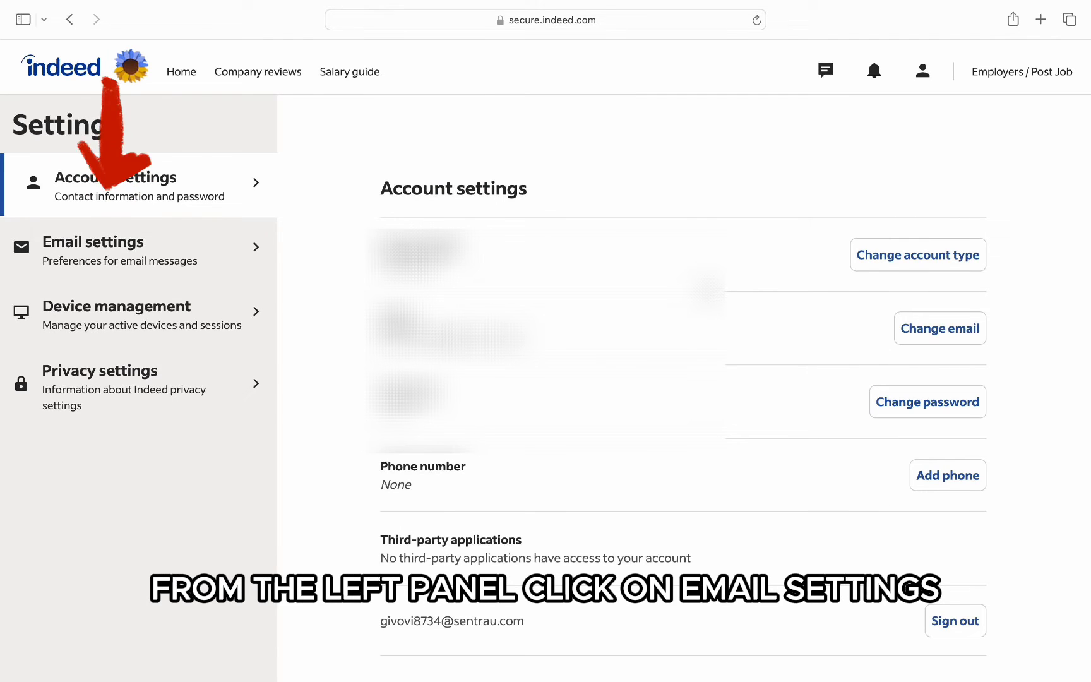
Go to Email settings, then the Job and company alerts subscription.
click(105, 251)
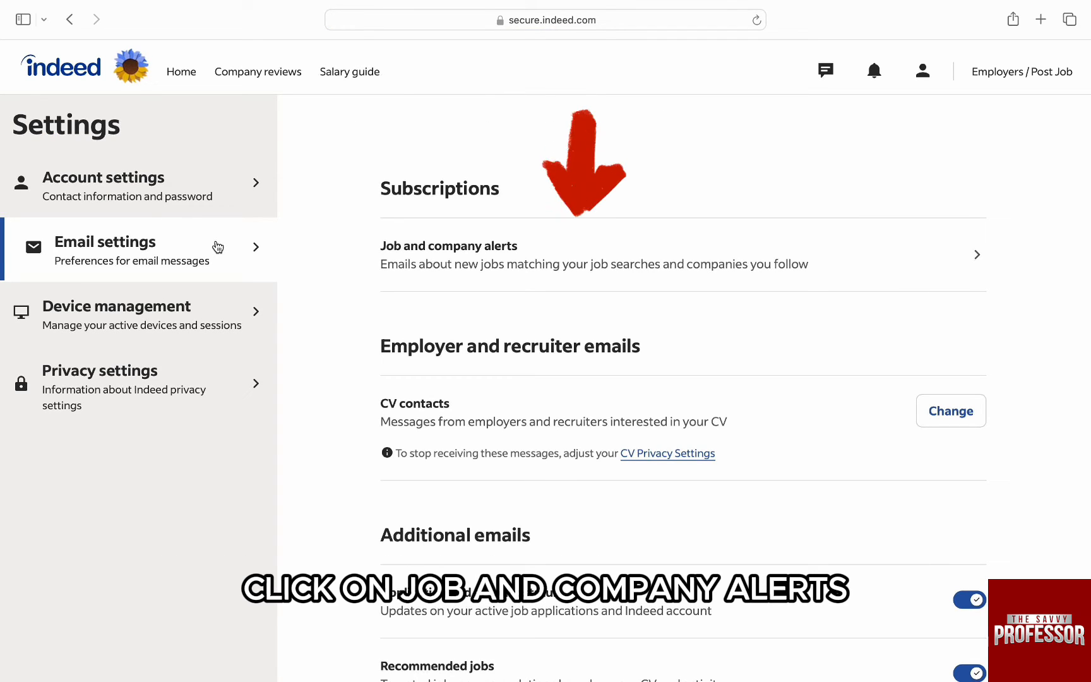
click(591, 254)
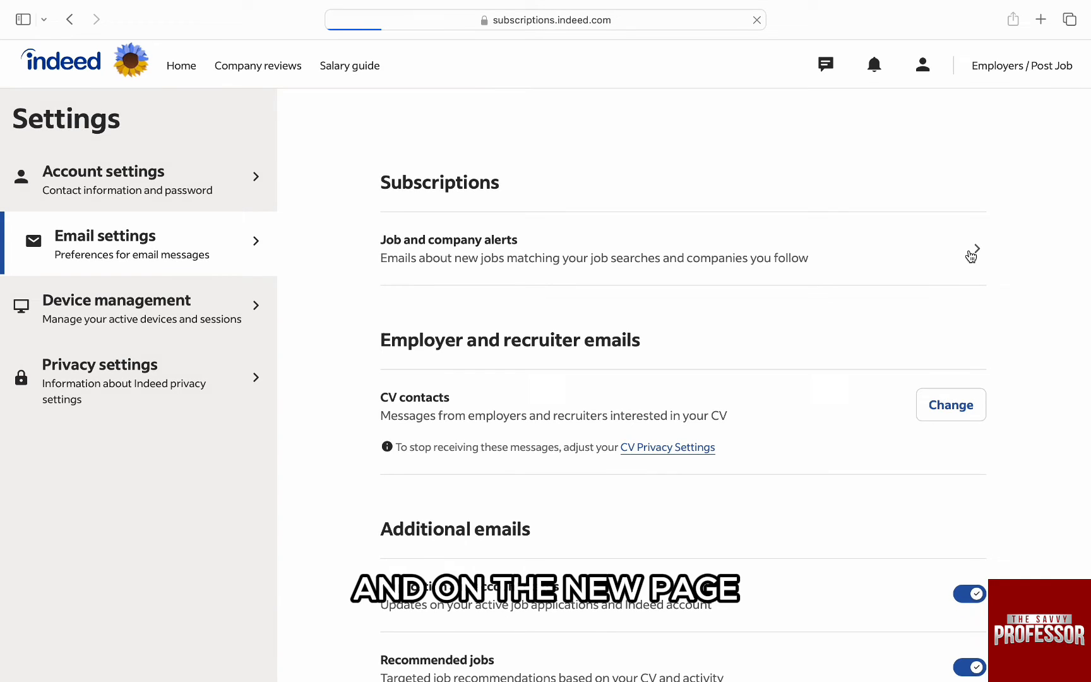
Toggle off the 'Software developer jobs in Mumbai, Maharashtra' alert.
click(970, 254)
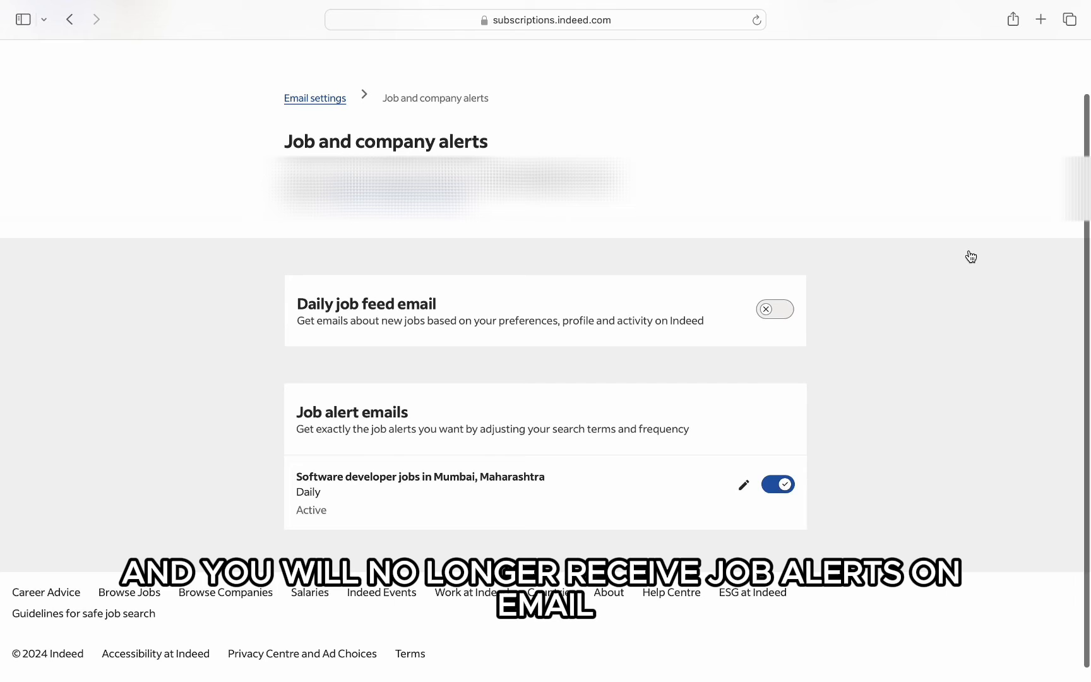
click(778, 484)
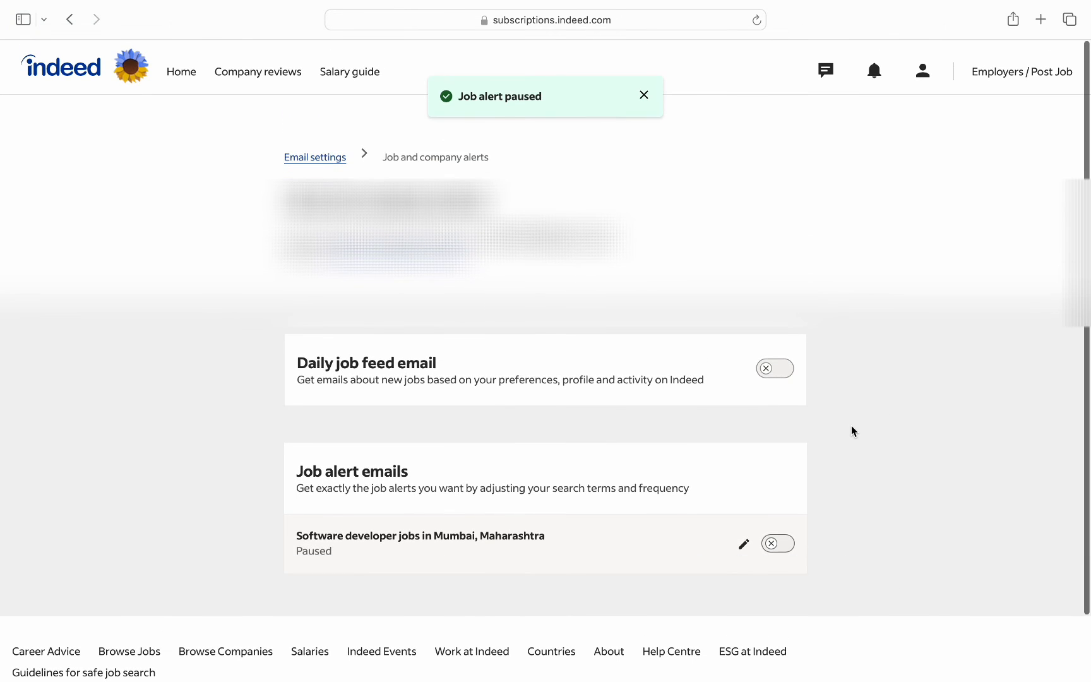